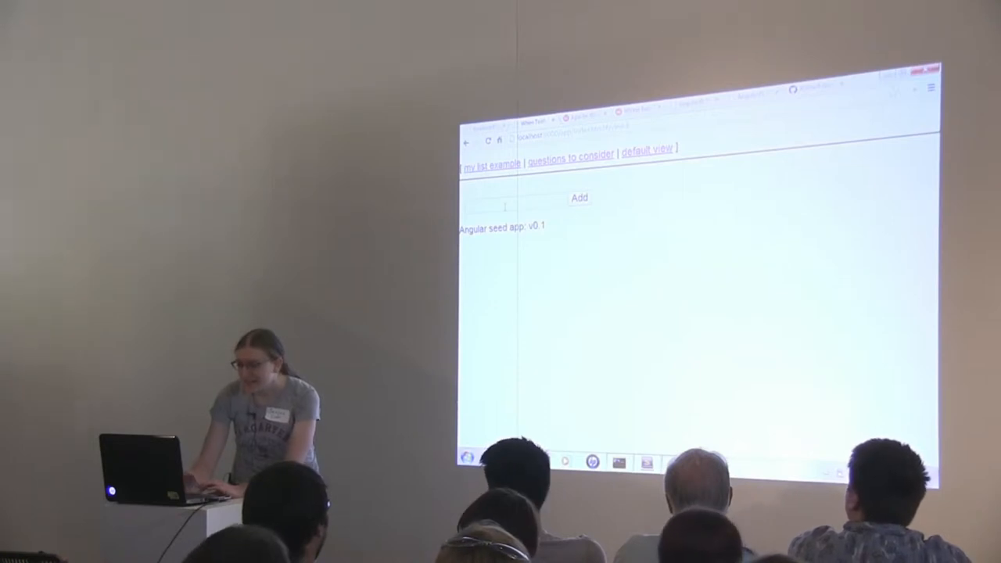
- Add 'thing' and then 'thing2' as entries in the demo list
{"action": "type", "text": "thing"}
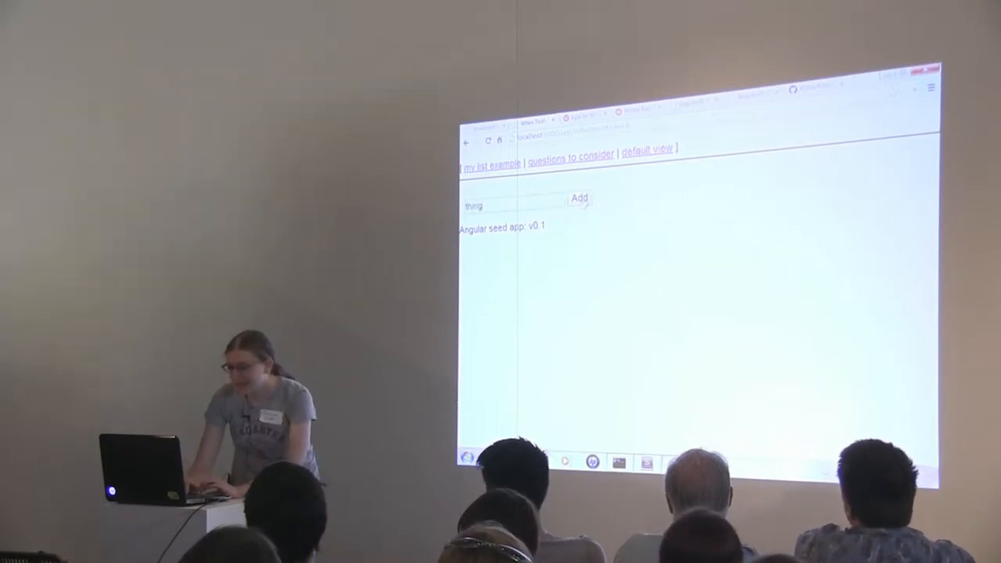
{"action": "left_click", "coordinate": [578, 198]}
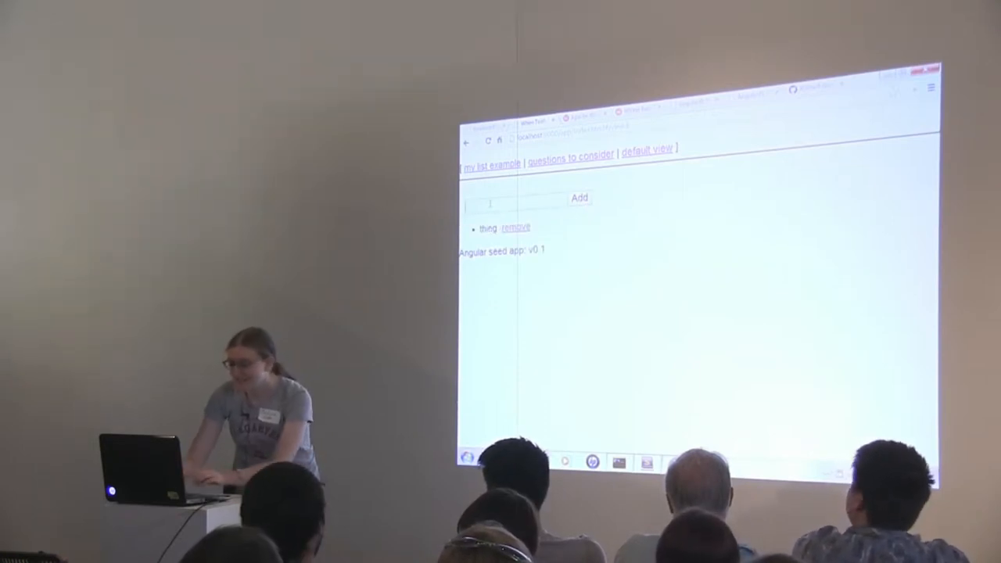
{"action": "type", "text": "thing2"}
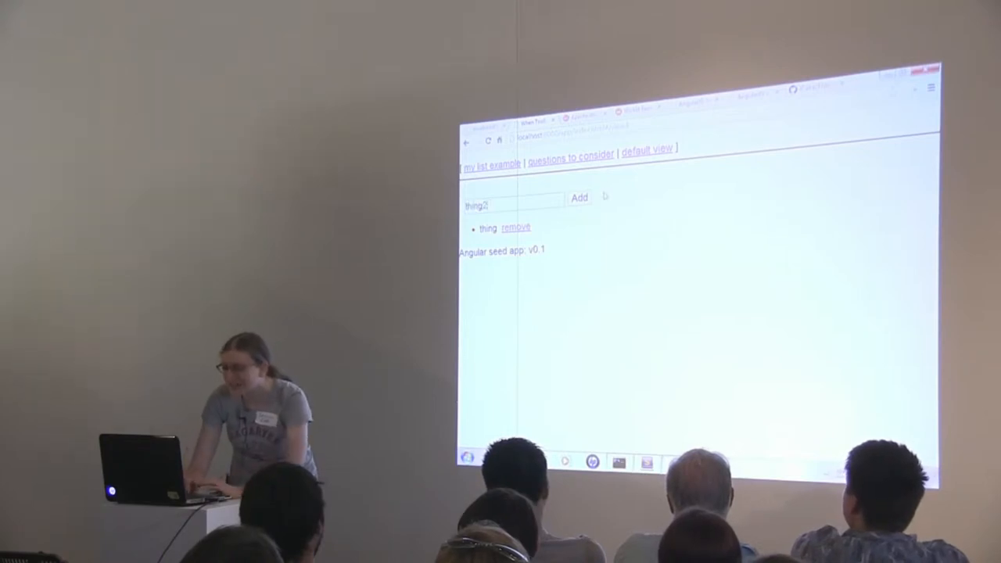
{"action": "left_click", "coordinate": [578, 197]}
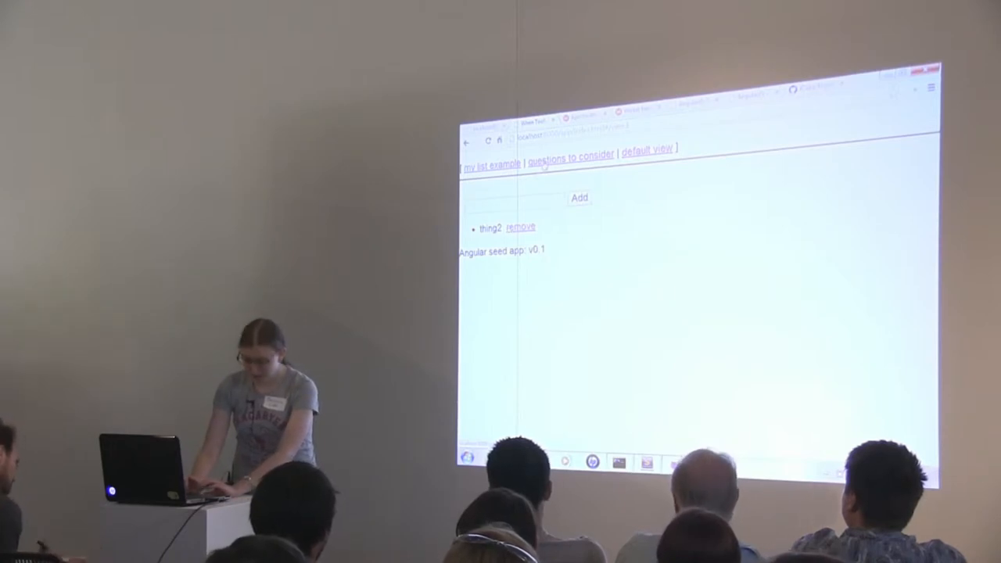
- Go to the 'questions to consider' page of tool evaluation questions
{"action": "left_click", "coordinate": [570, 153]}
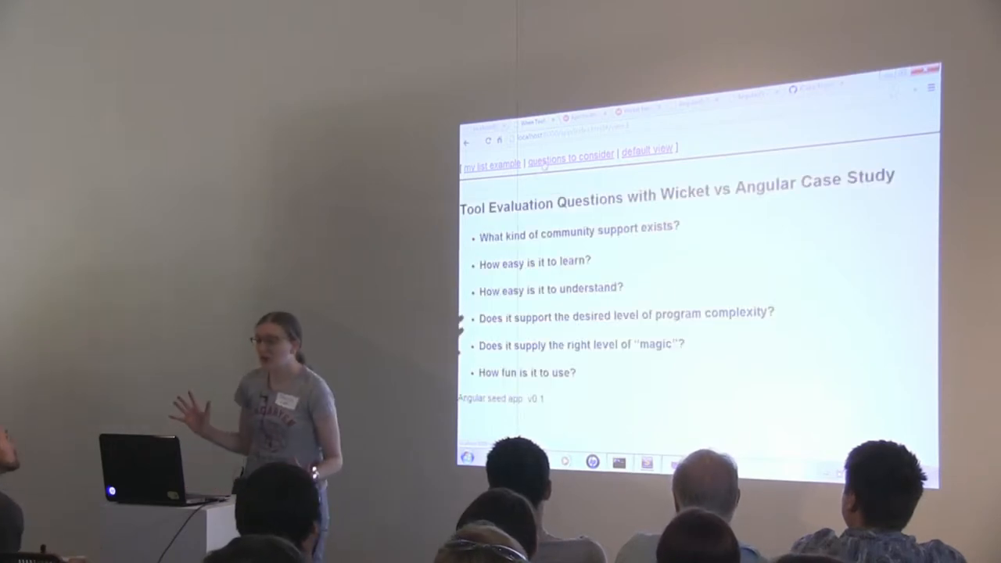